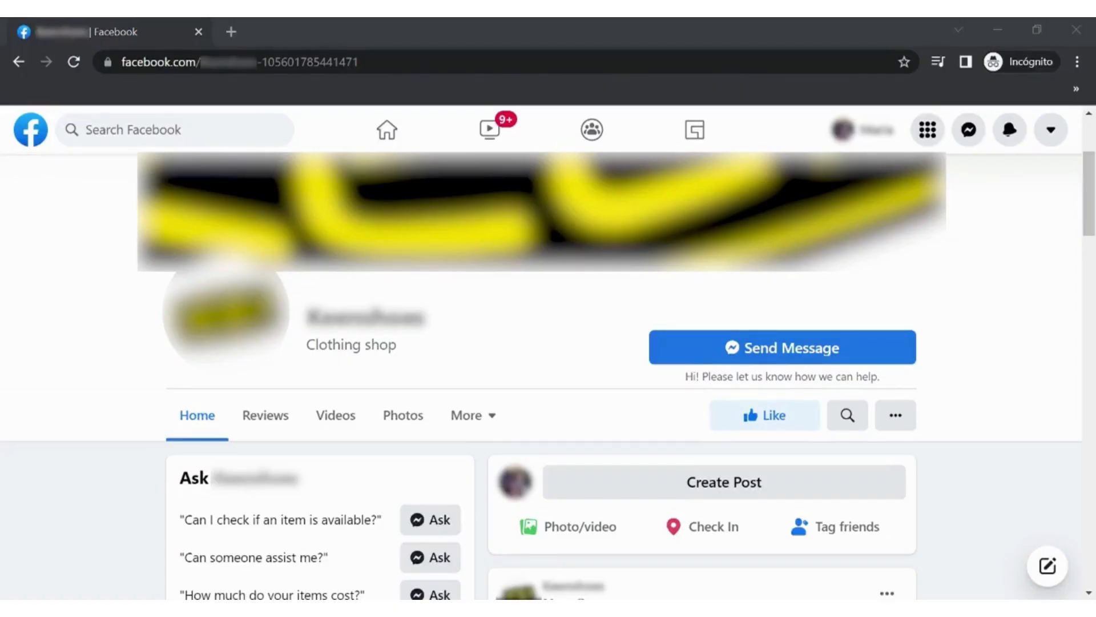
mouse_move(35, 464)
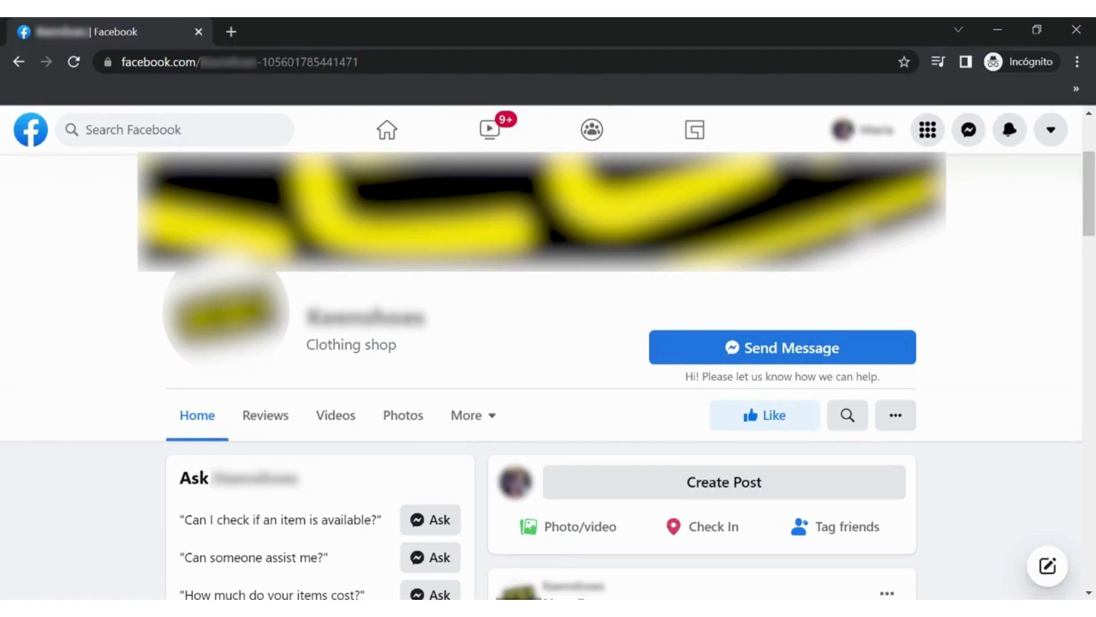
Open the clothing shop page's '...' menu and choose 'Find support or report Page'.
scroll("down", 3)
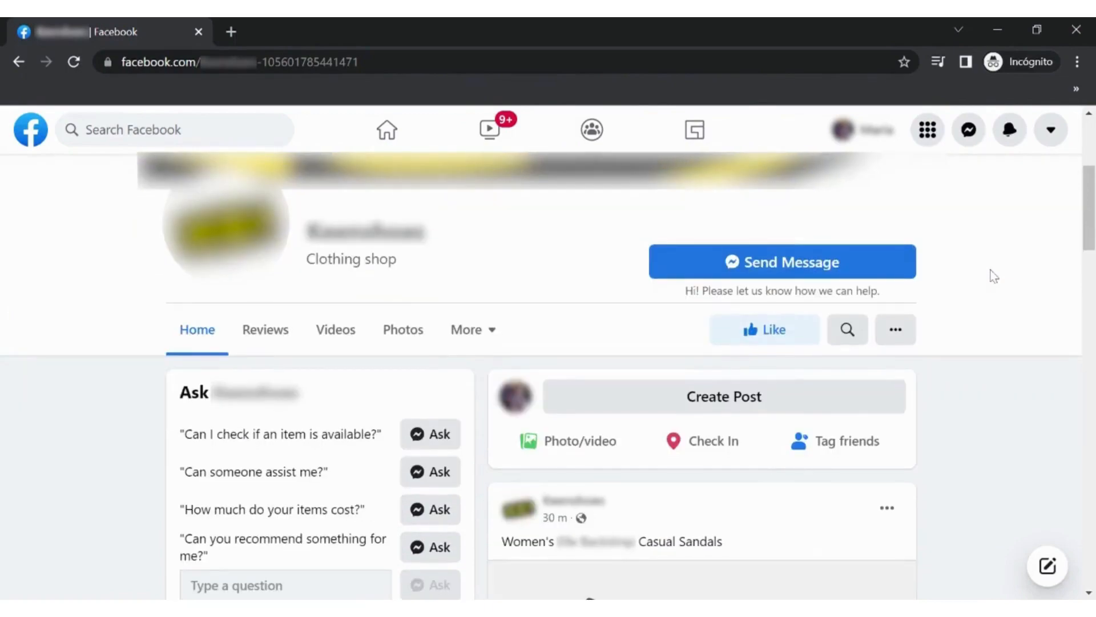
mouse_move(920, 324)
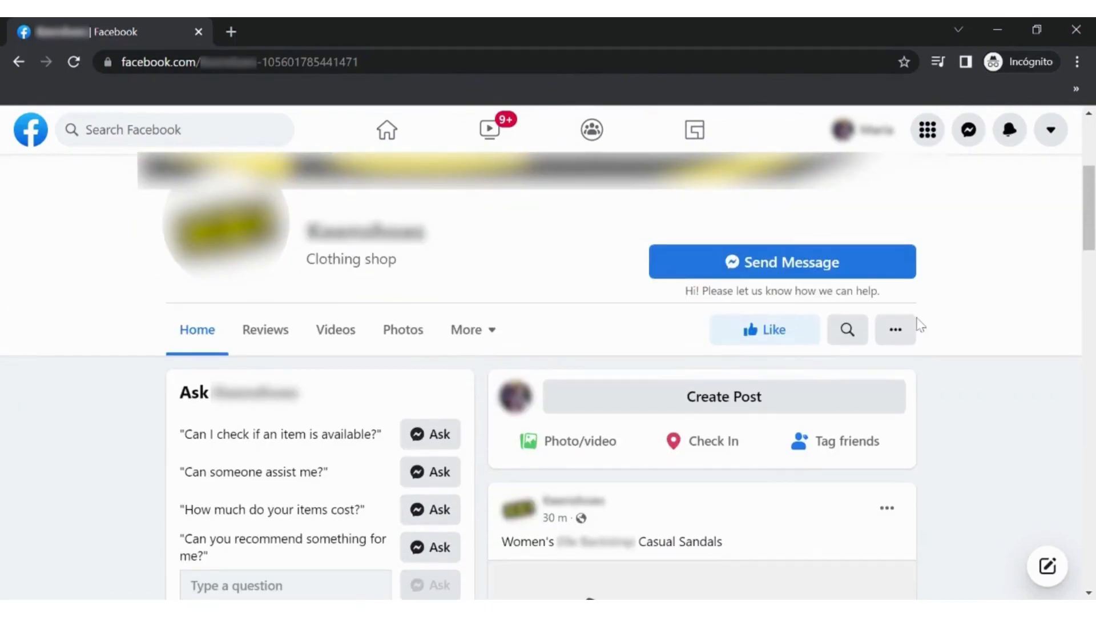
left_click(895, 329)
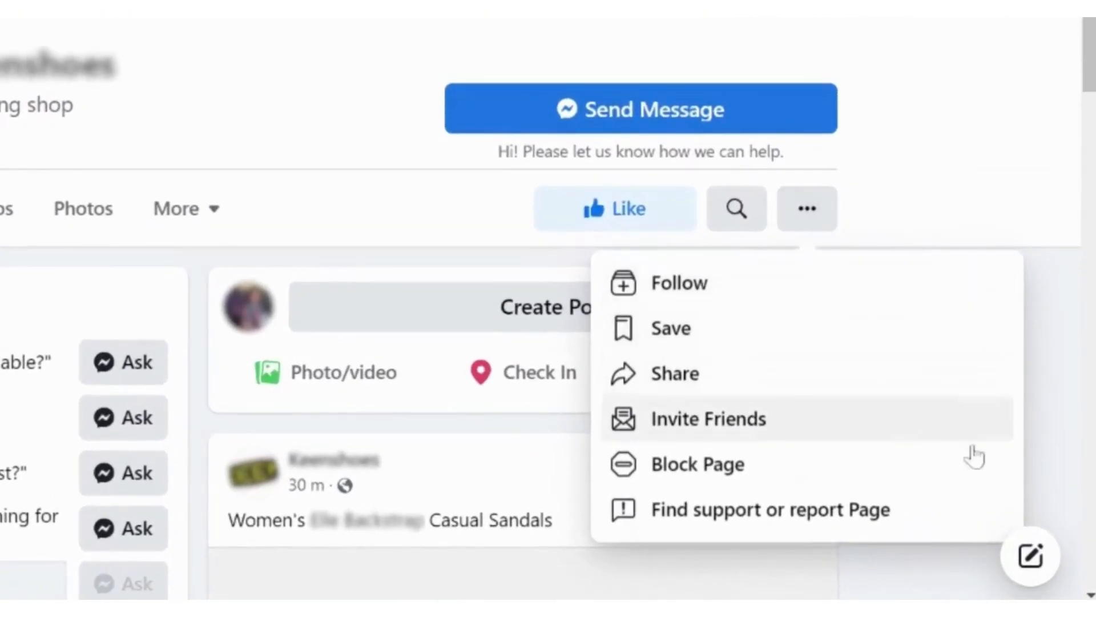
left_click(708, 418)
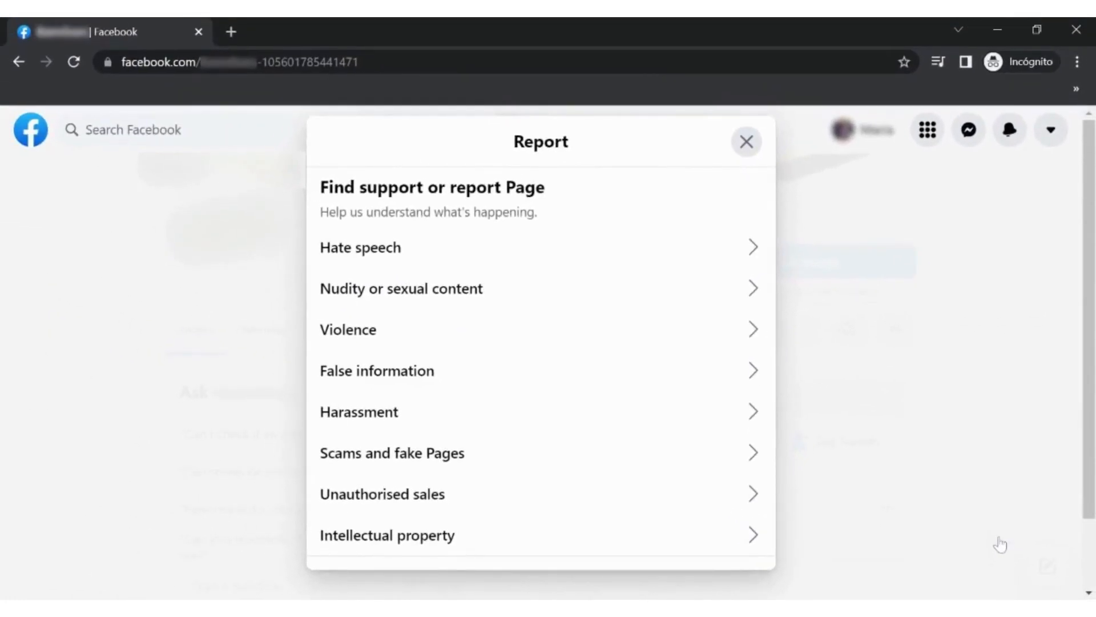
mouse_move(768, 227)
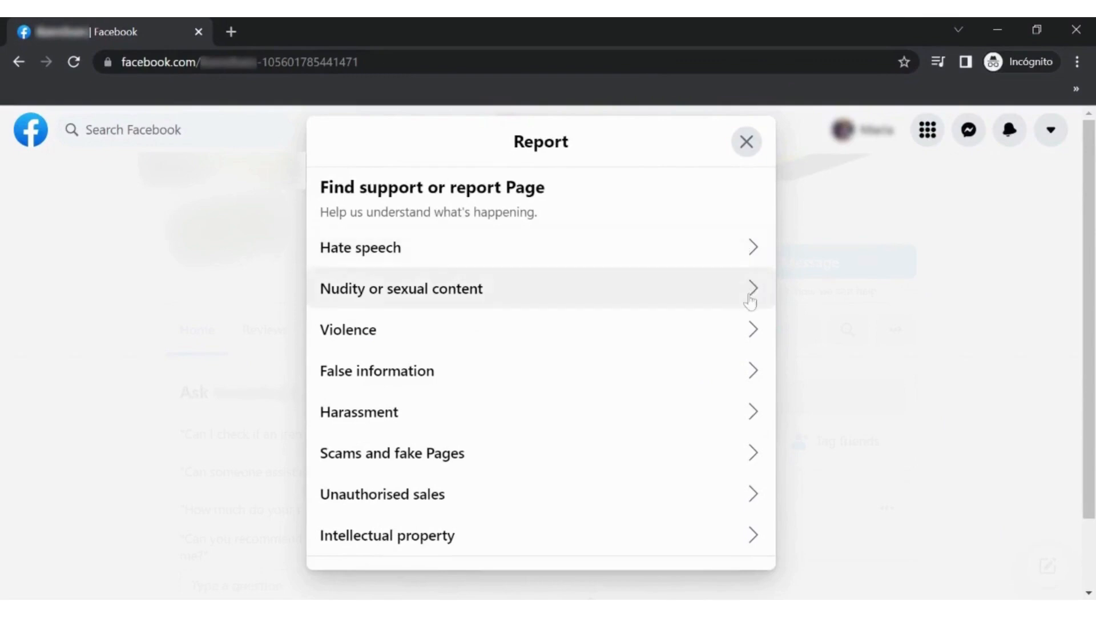
mouse_move(761, 487)
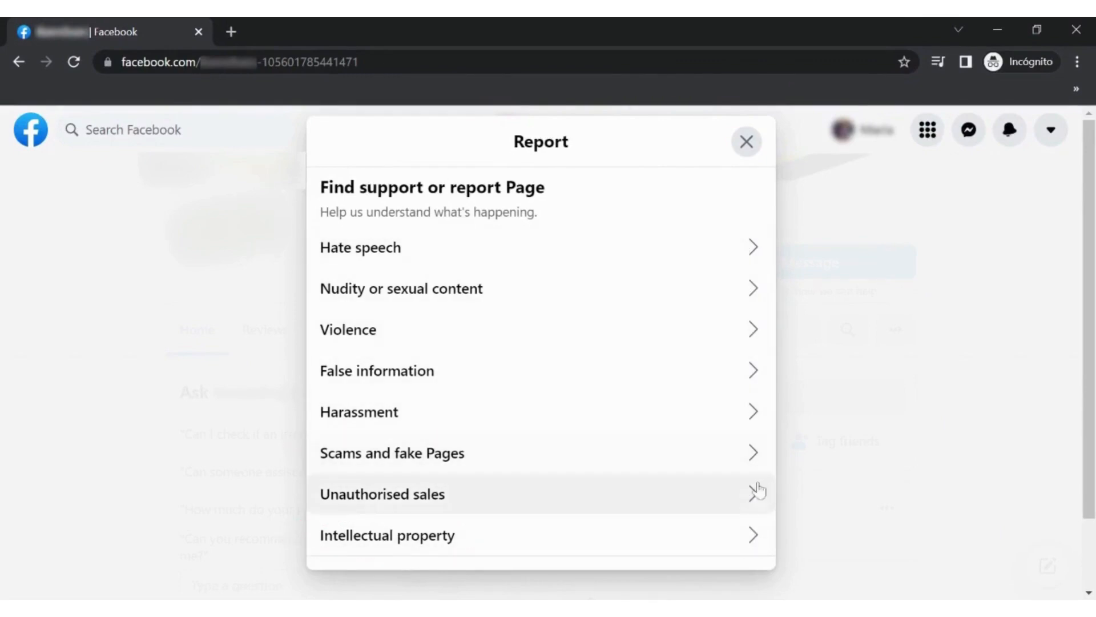
mouse_move(759, 550)
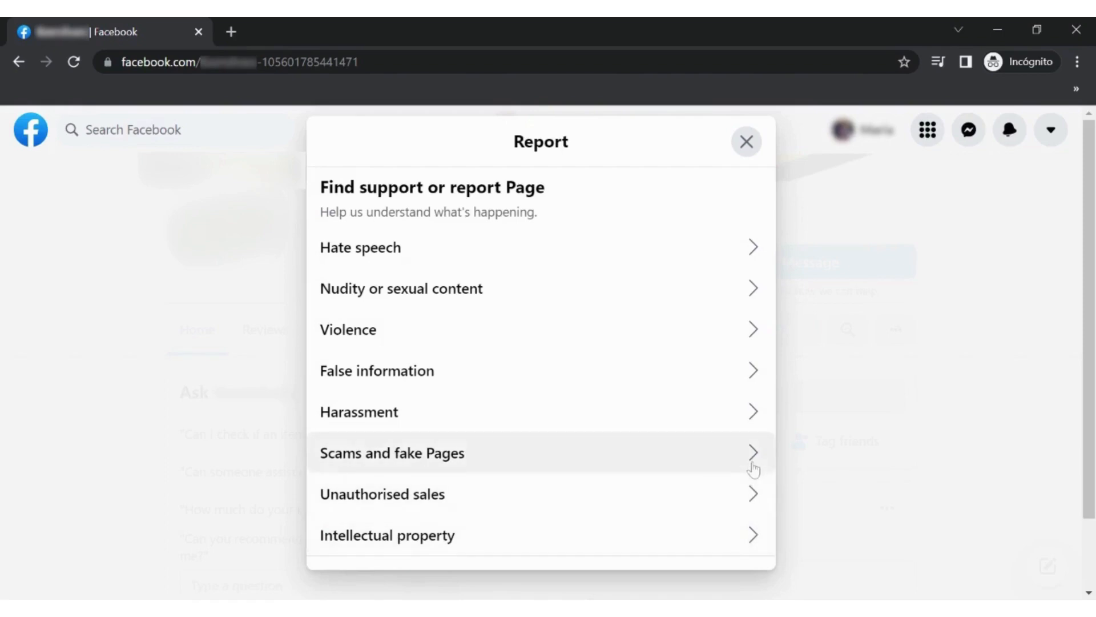
Report the page under Scams and fake Pages as pretending to be another business, naming it.
left_click(392, 452)
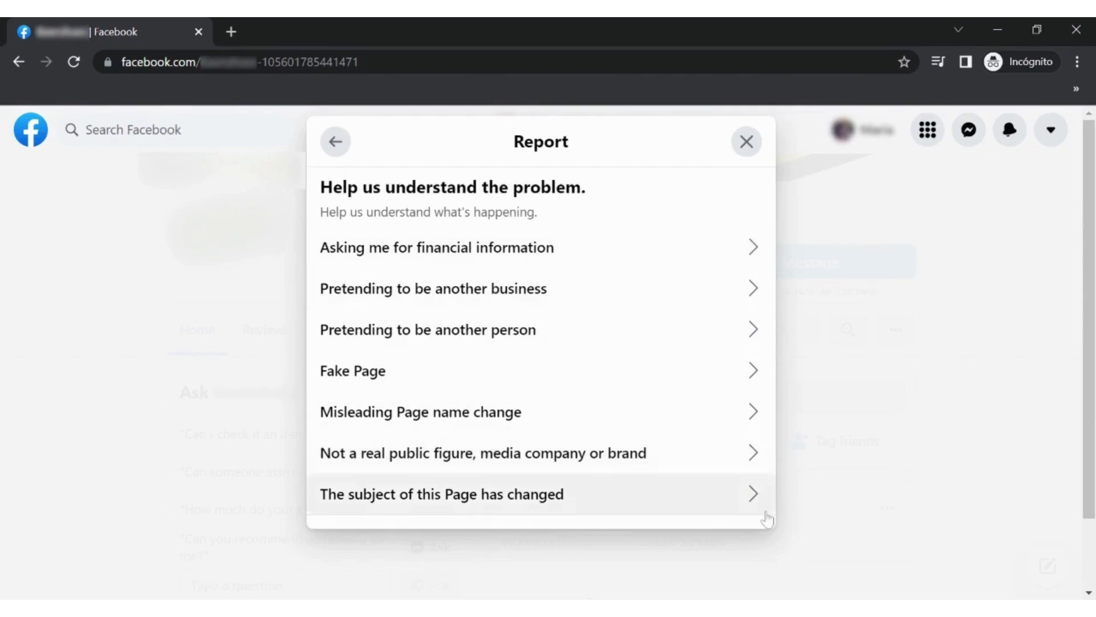
mouse_move(766, 479)
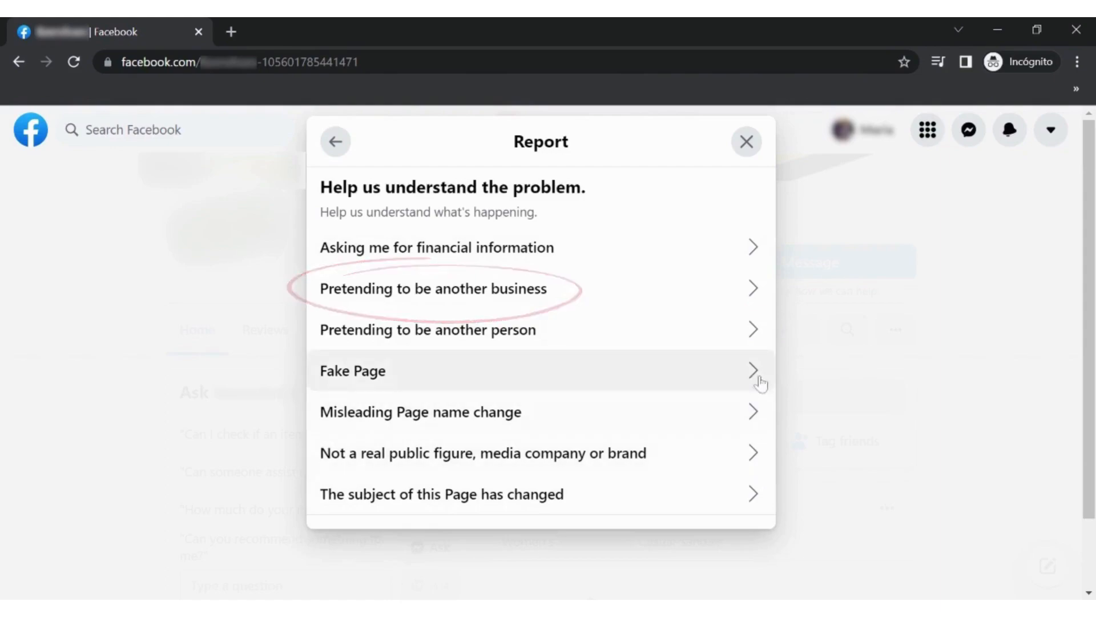
mouse_move(754, 300)
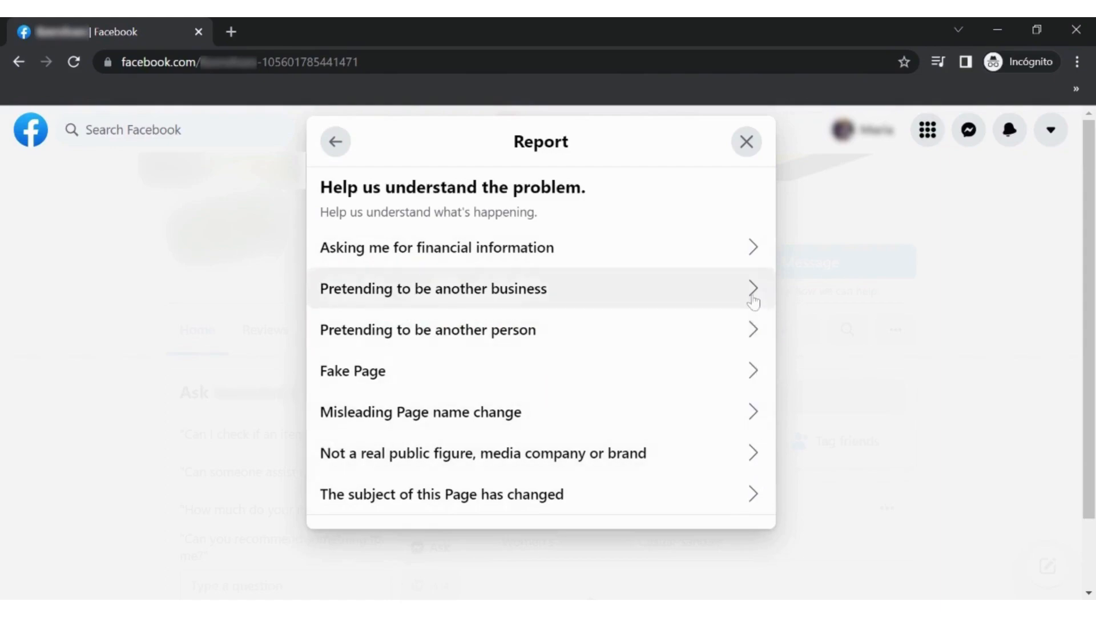
left_click(433, 288)
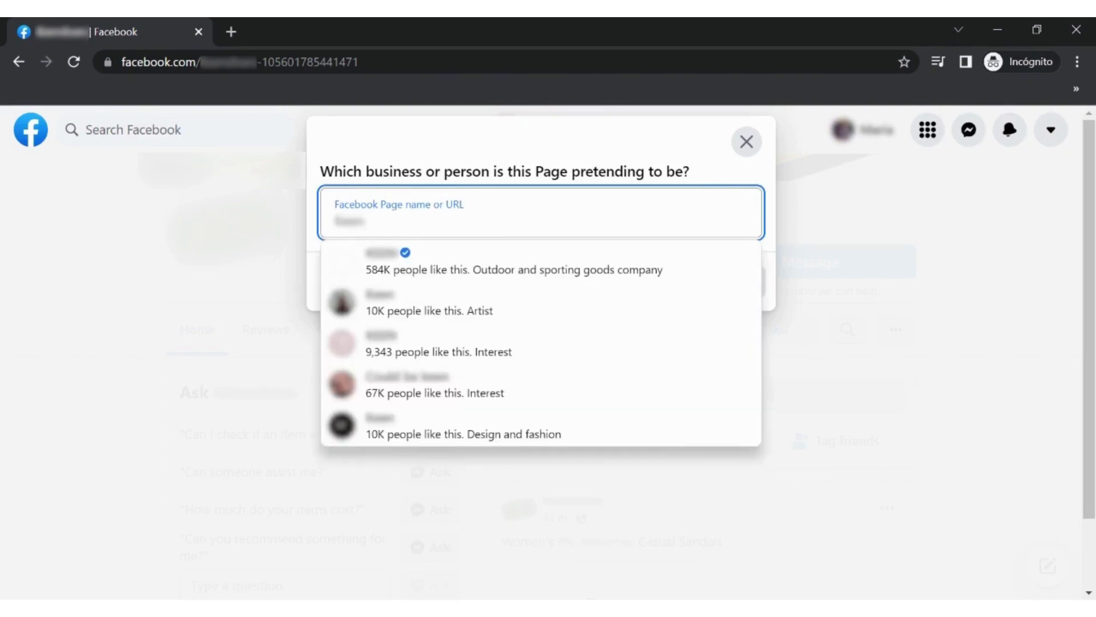
left_click(413, 269)
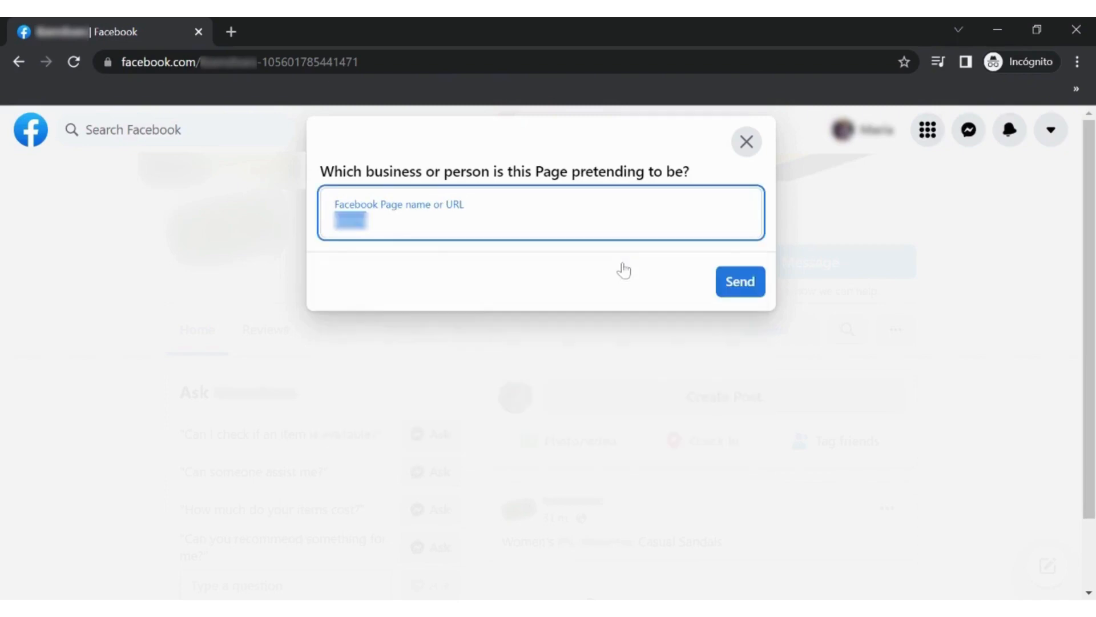
left_click(740, 281)
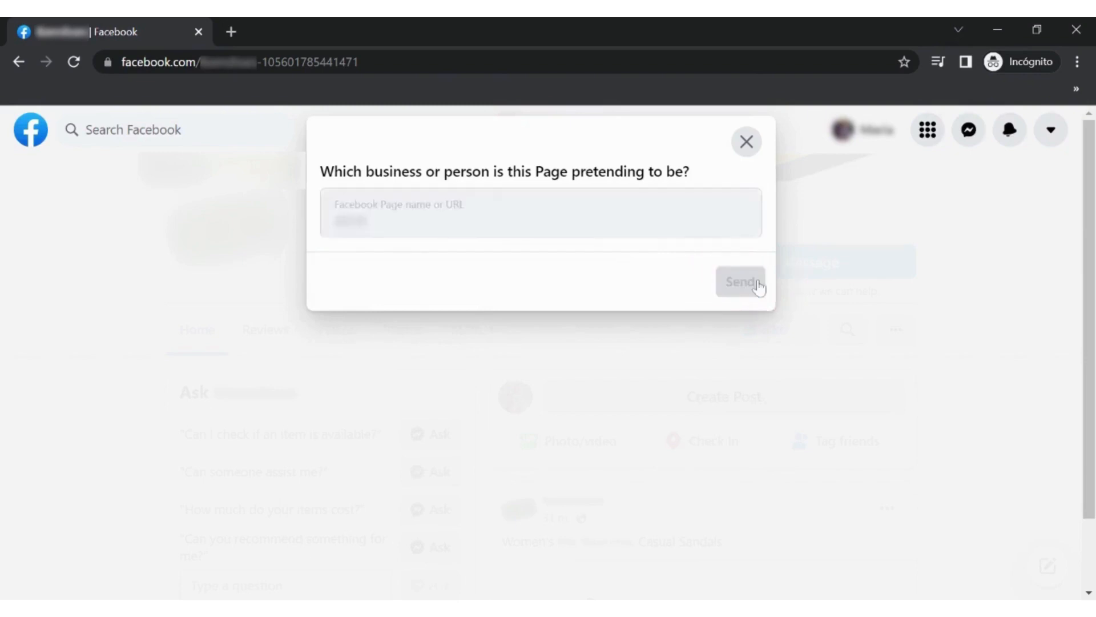
left_click(740, 281)
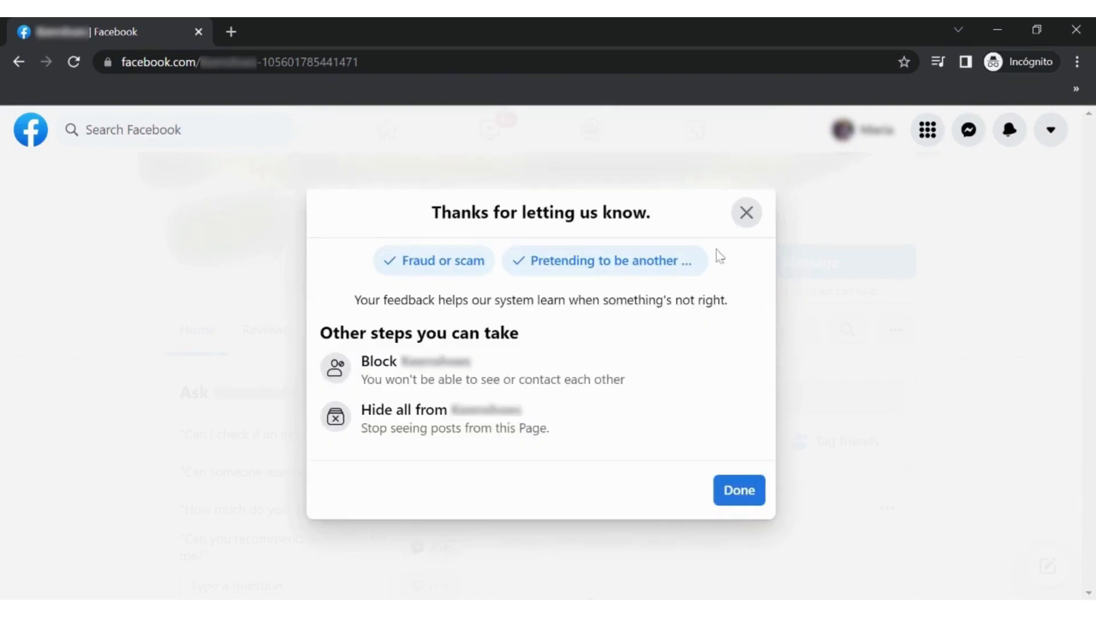
mouse_move(732, 481)
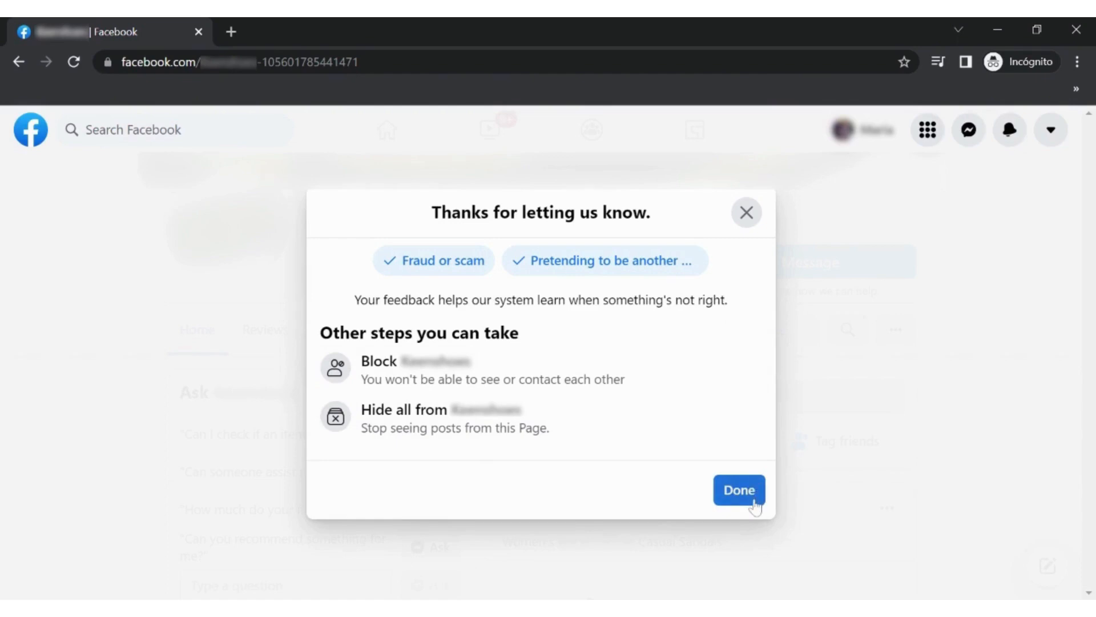
Close the 'Thanks for letting us know' confirmation with Done.
left_click(738, 490)
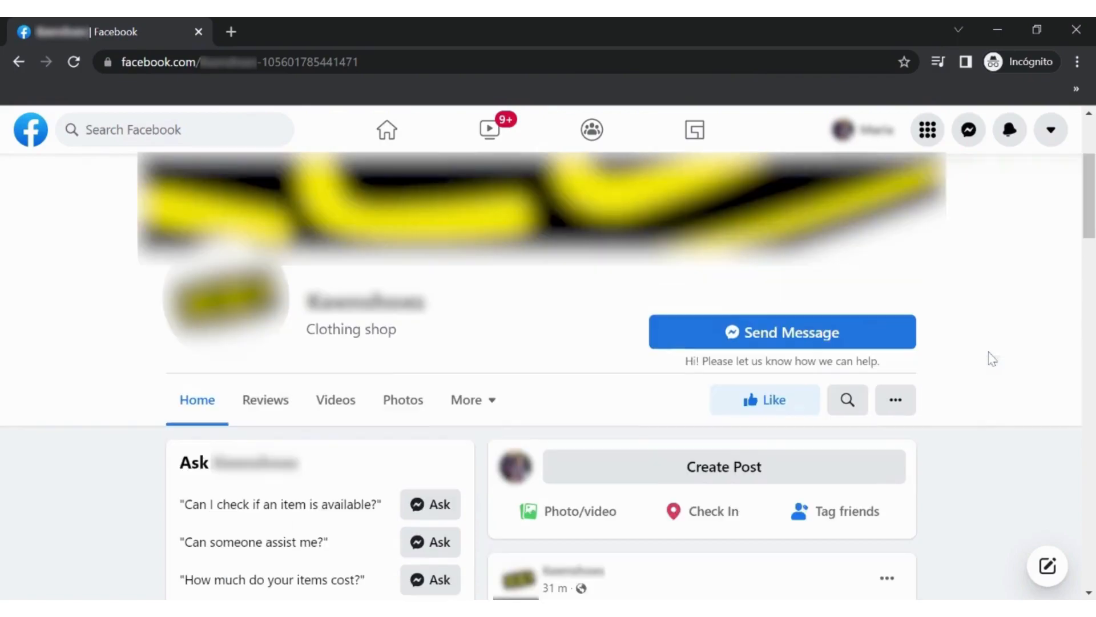
scroll("down", 3)
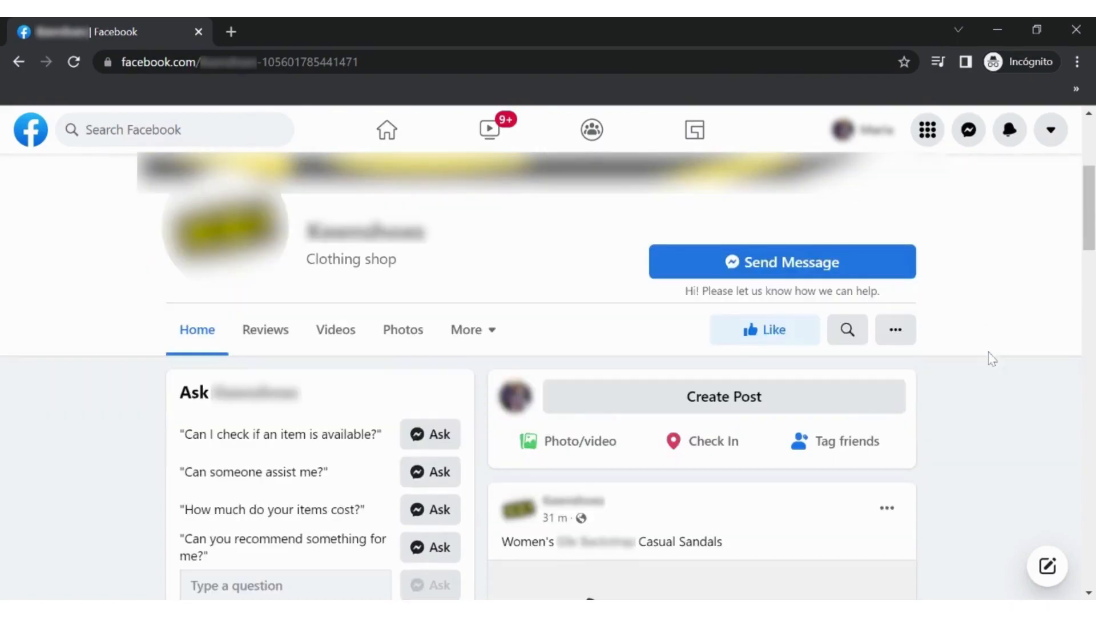